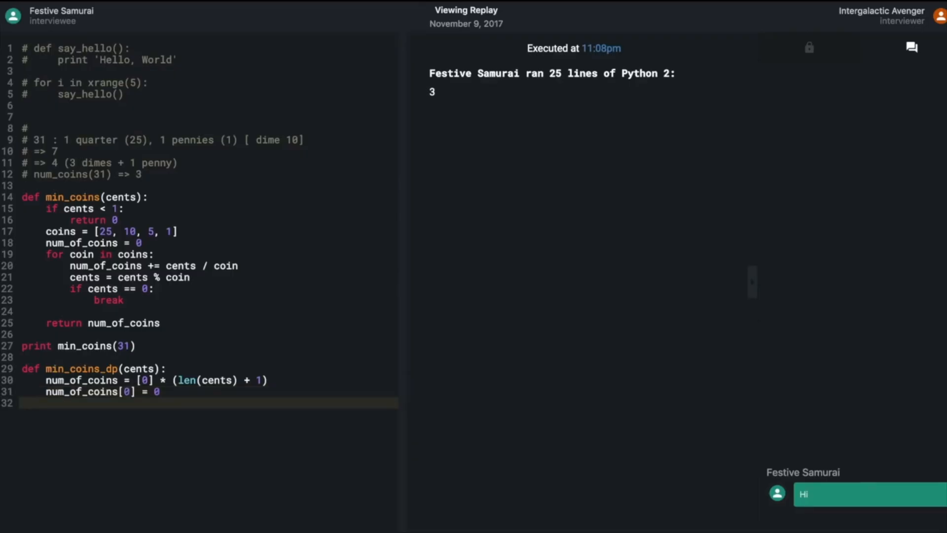
# Step: Type the loop header 'for i in range(1, )' after num_of_coins[0] = 0
pyautogui.write('for')
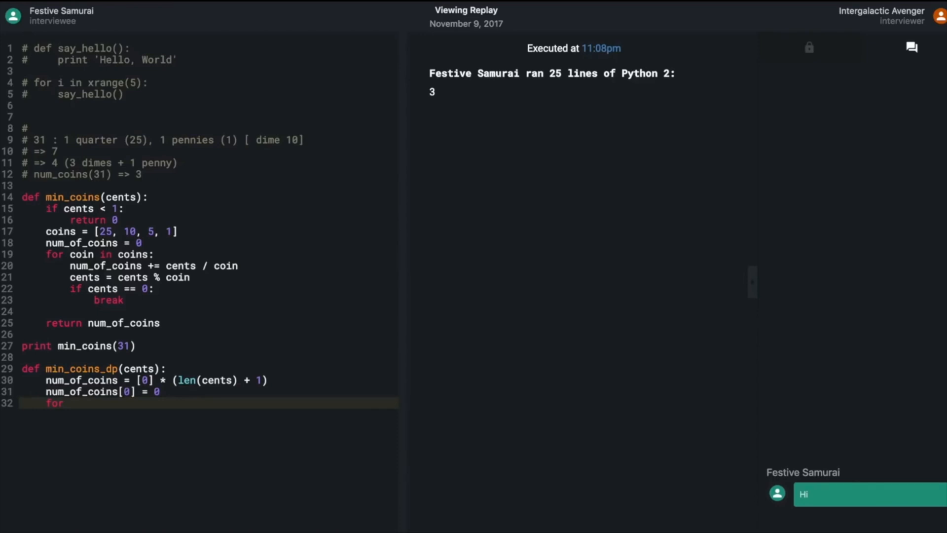
pyautogui.write('i in range(1, )')
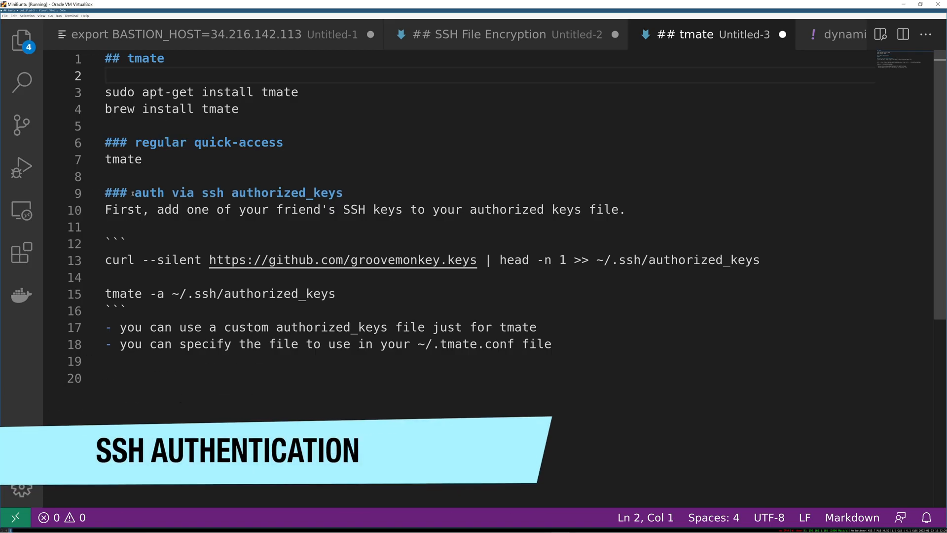
pyautogui.moveTo(135, 193); pyautogui.dragTo(344, 192)
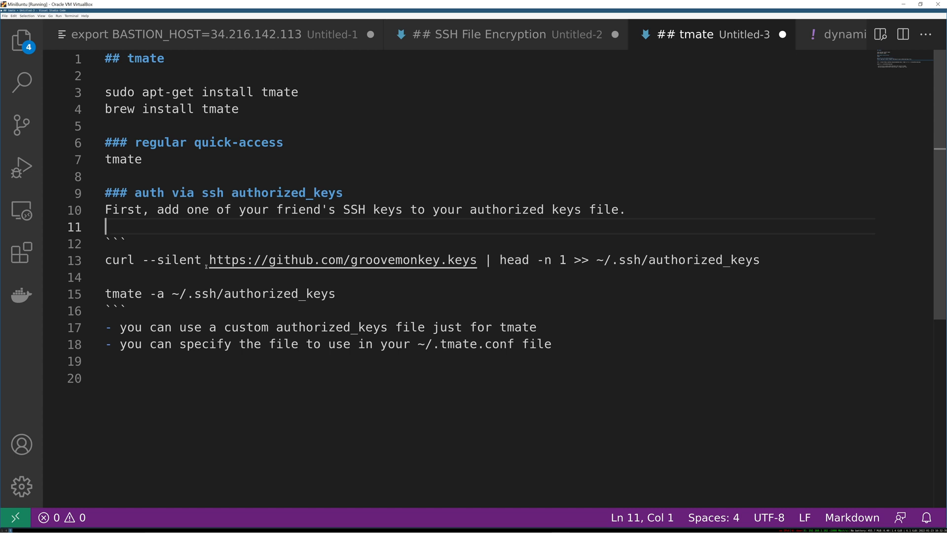
pyautogui.moveTo(460, 241)
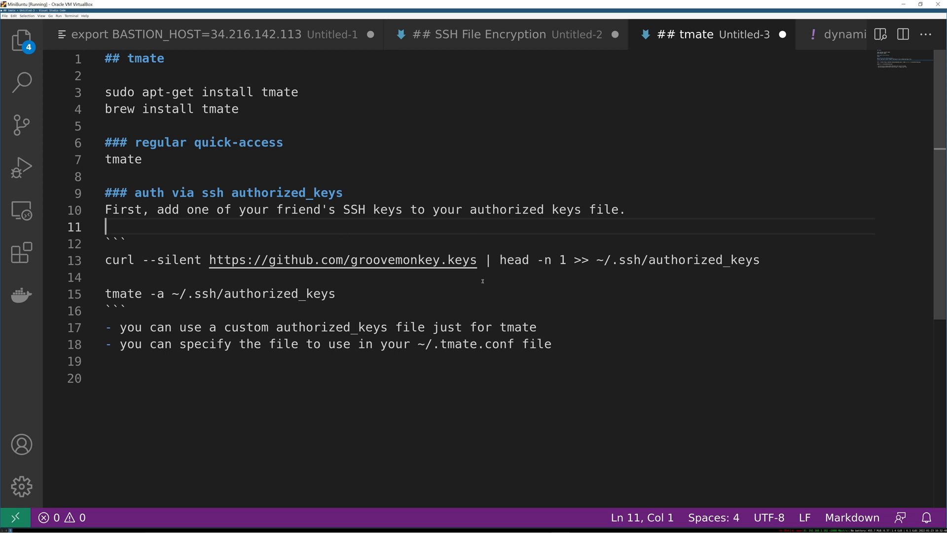
pyautogui.doubleClick(678, 260)
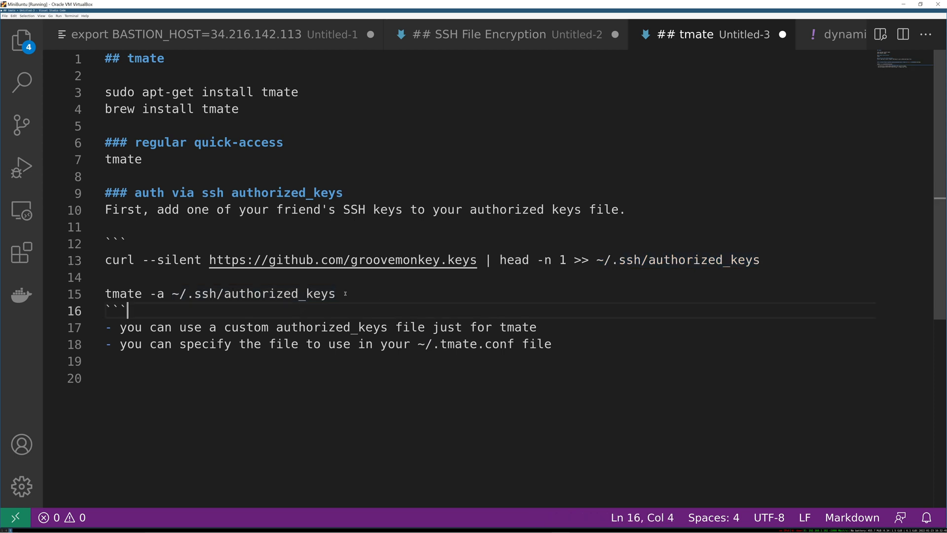
pyautogui.doubleClick(326, 327)
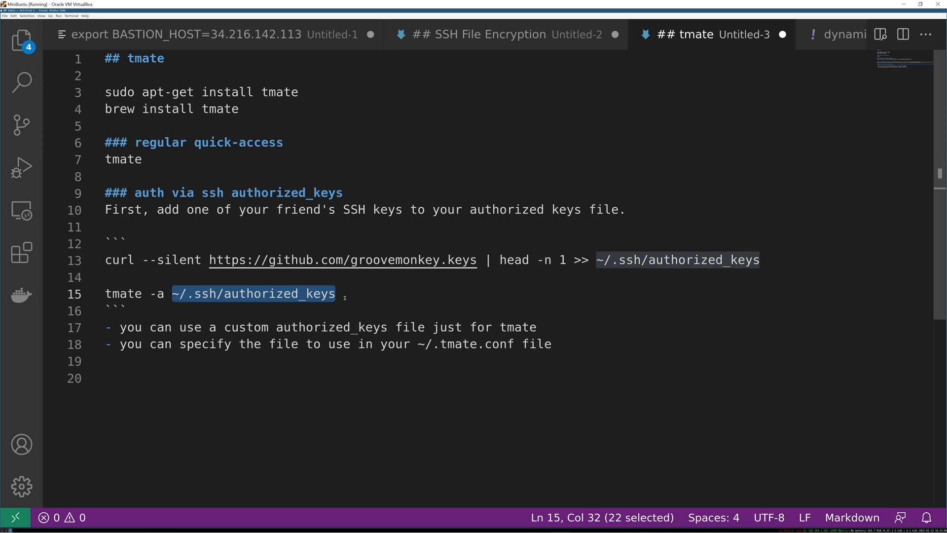
pyautogui.click(161, 294)
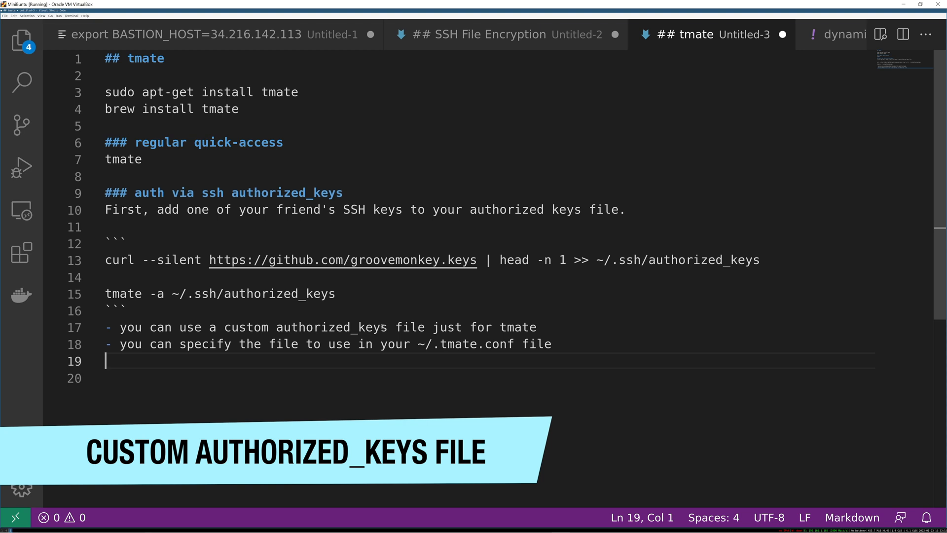
pyautogui.moveTo(420, 318)
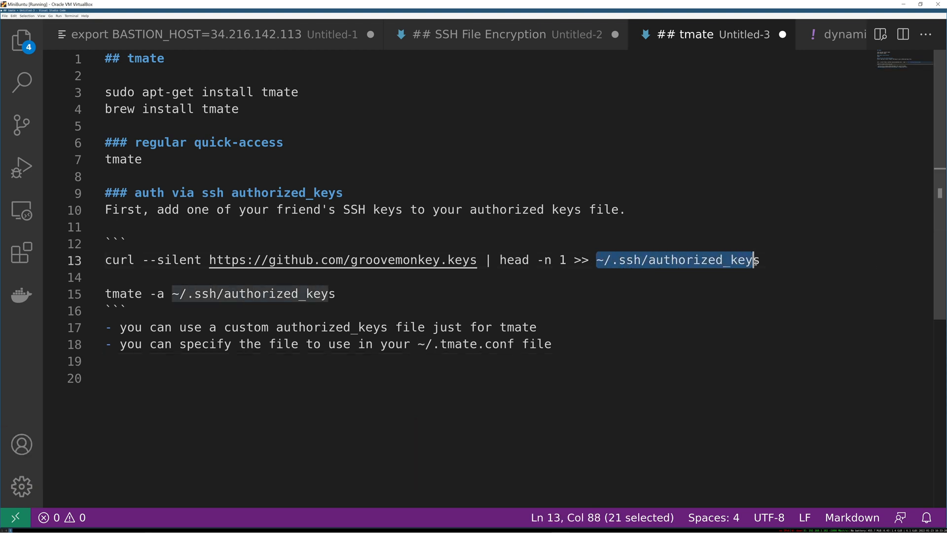
pyautogui.press('shift+Right')
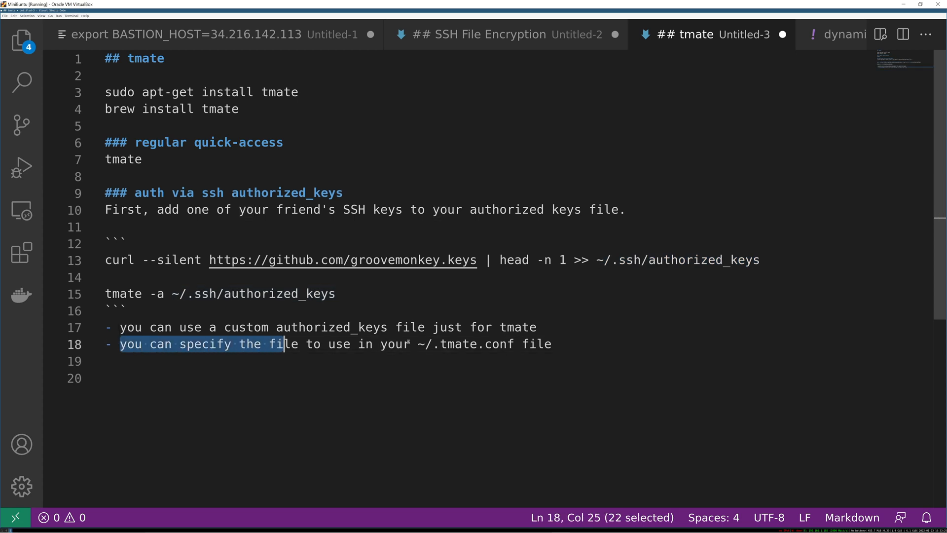
pyautogui.click(549, 344)
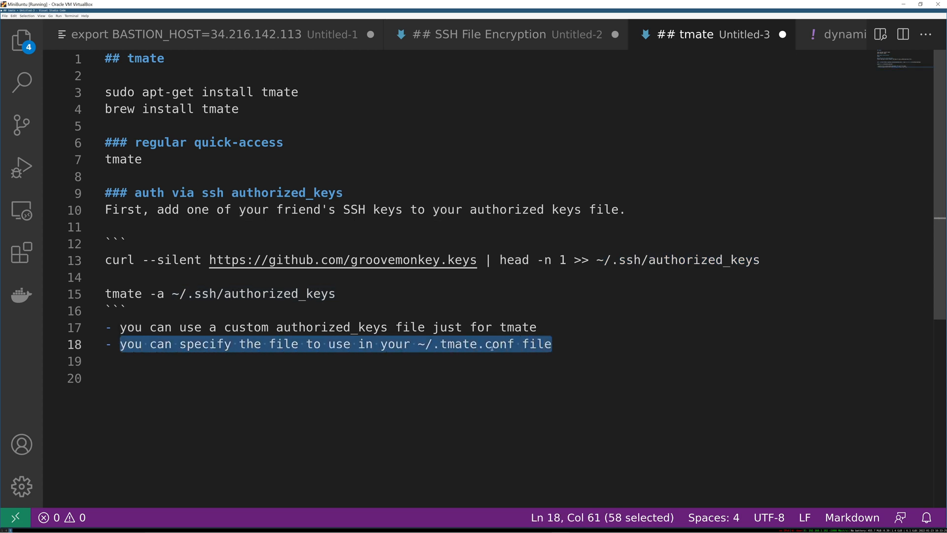
pyautogui.doubleClick(466, 344)
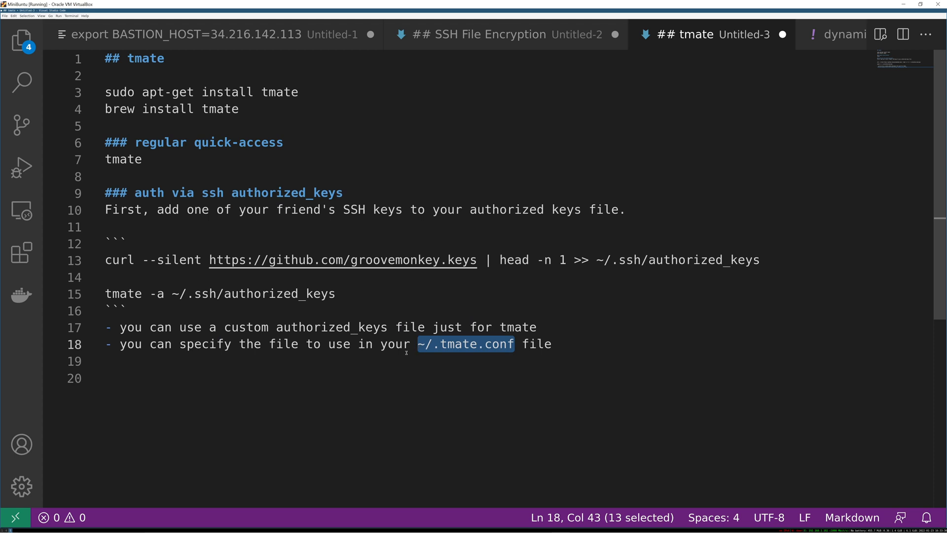
pyautogui.moveTo(277, 360)
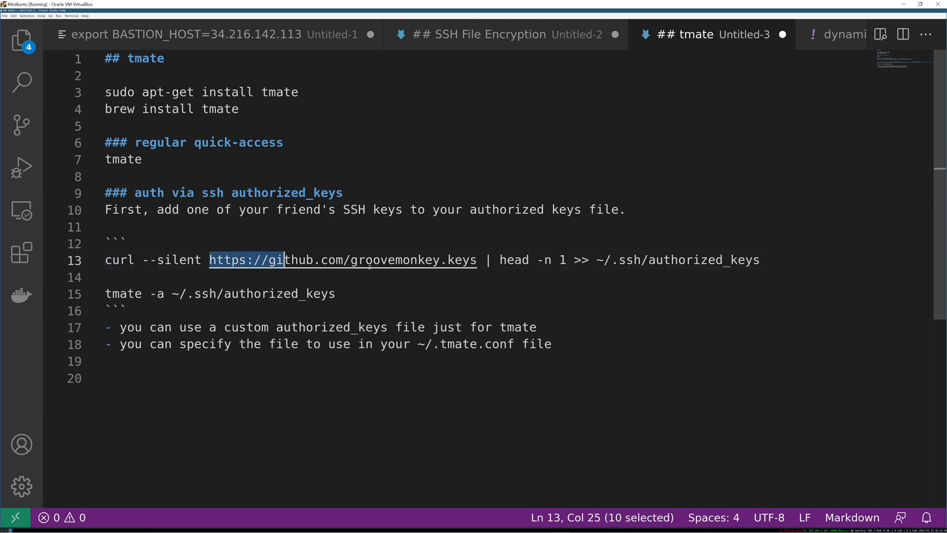
pyautogui.moveTo(282, 260); pyautogui.dragTo(476, 260)
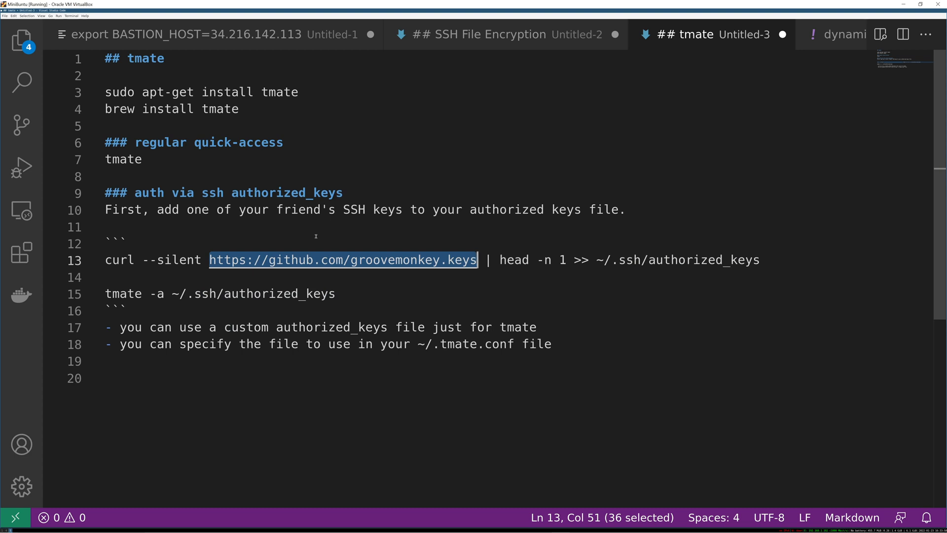
pyautogui.moveTo(331, 277)
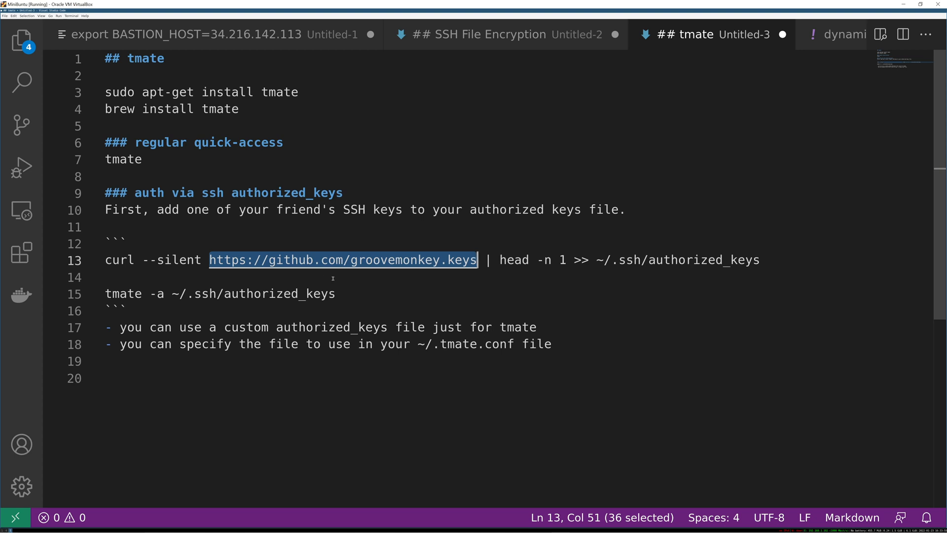
pyautogui.moveTo(342, 260)
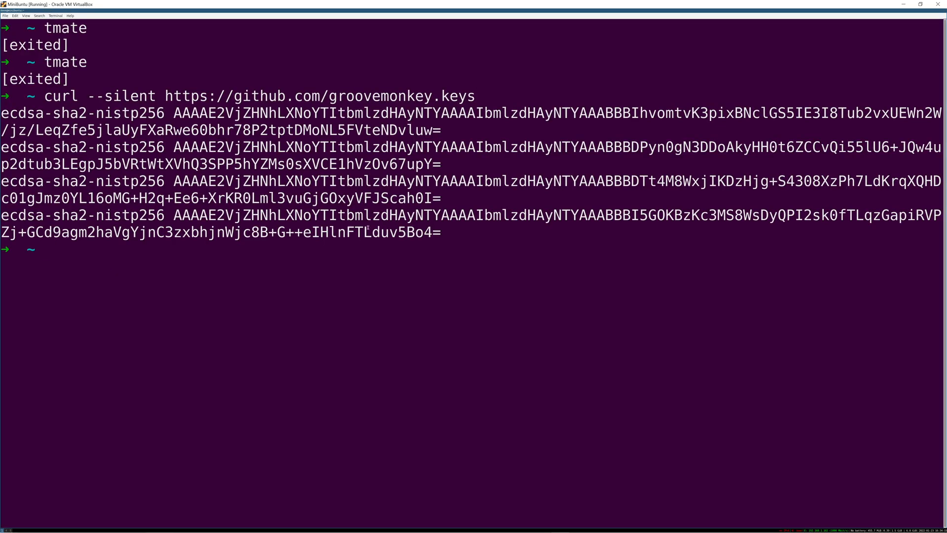
pyautogui.moveTo(296, 280)
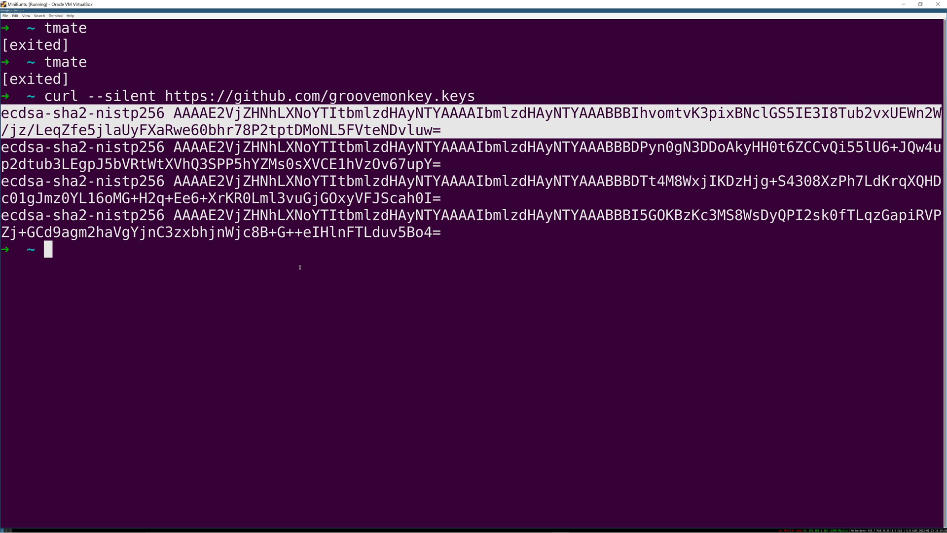
pyautogui.moveTo(315, 206)
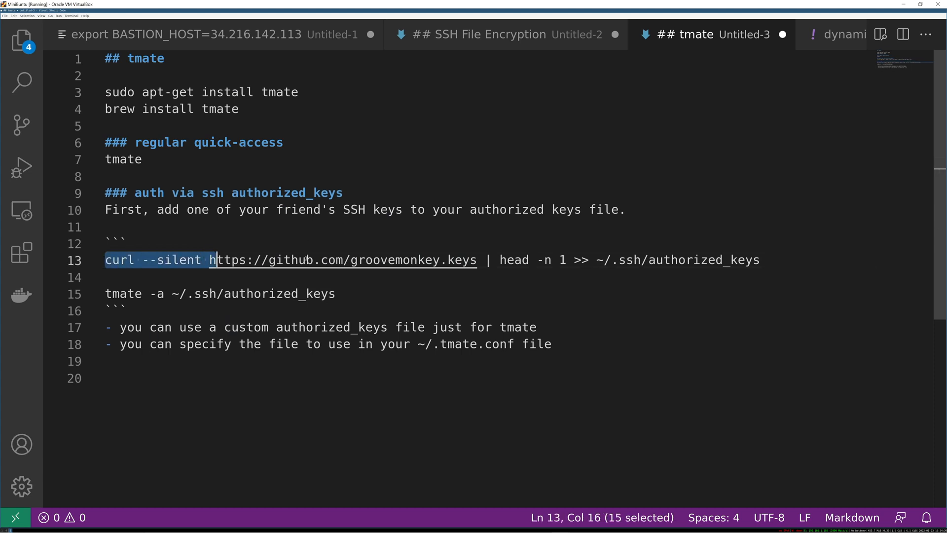
# Step: Highlight 'curl --silent' on line 13 of the Untitled-3 tmate notes
pyautogui.moveTo(210, 260); pyautogui.dragTo(476, 260)
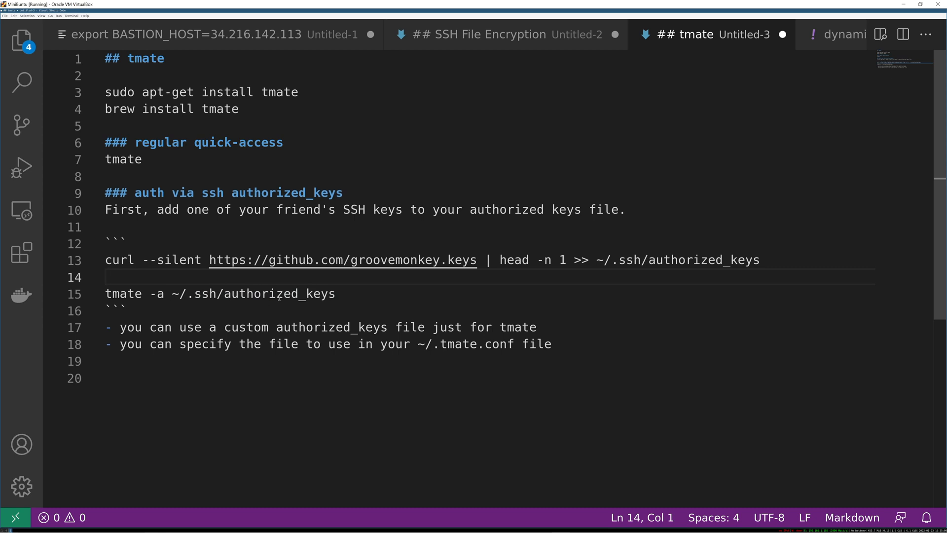
pyautogui.doubleClick(279, 293)
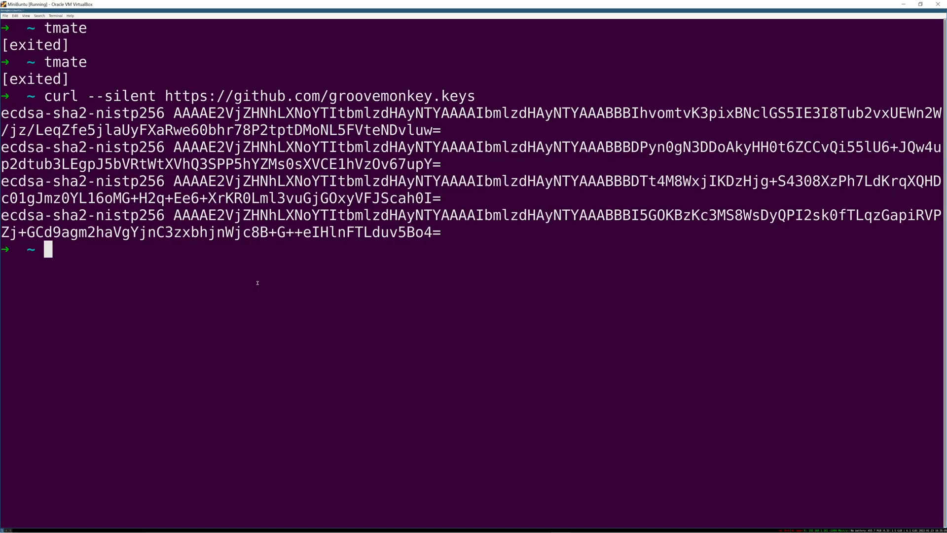
pyautogui.write('tmate -a ~/.ssh/authorized_keys')
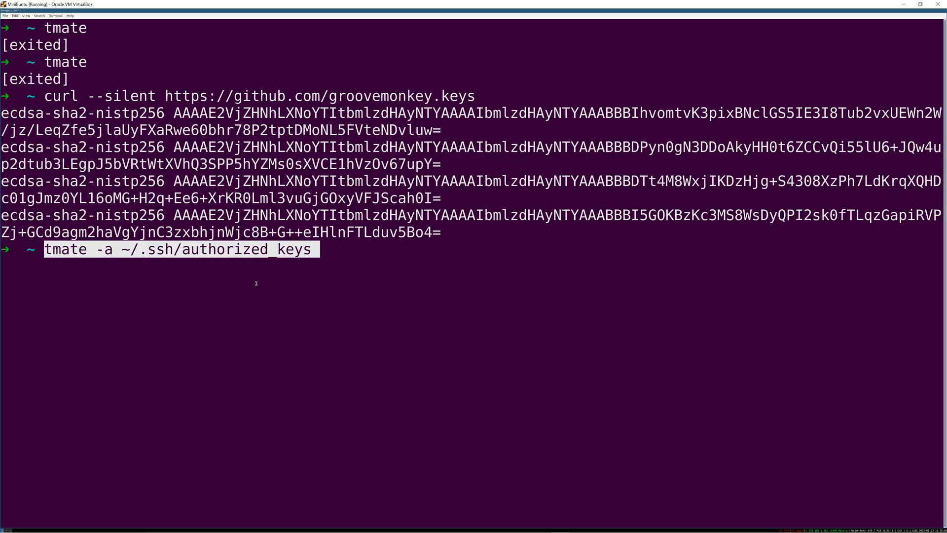
pyautogui.press('Return')
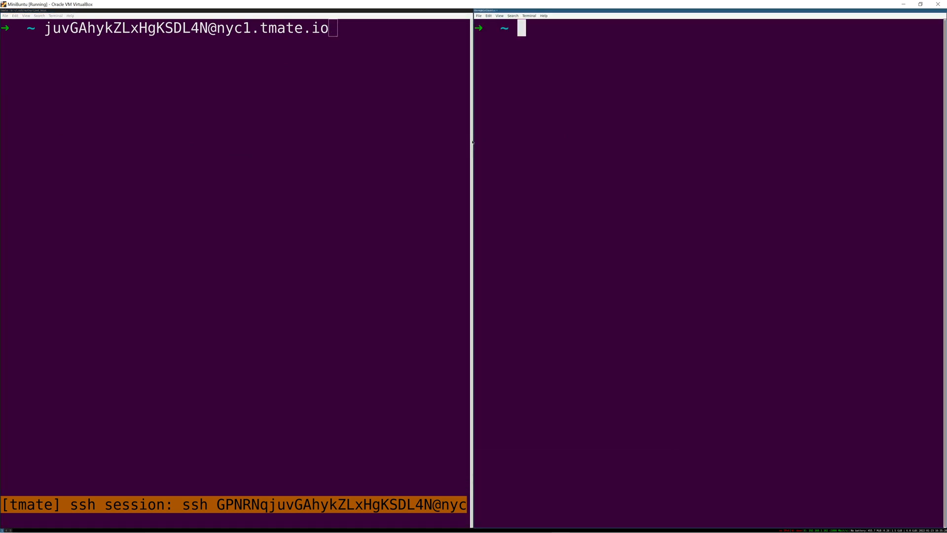
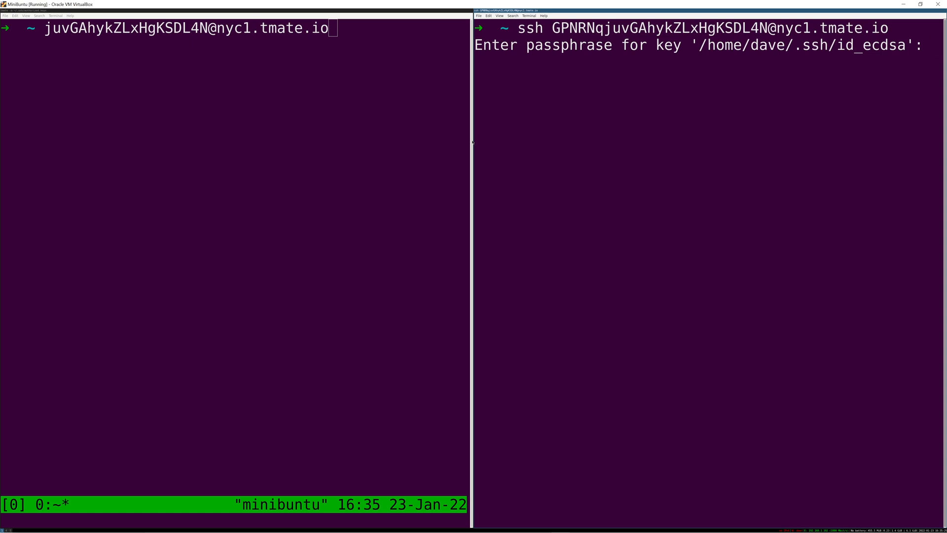
pyautogui.moveTo(739, 57)
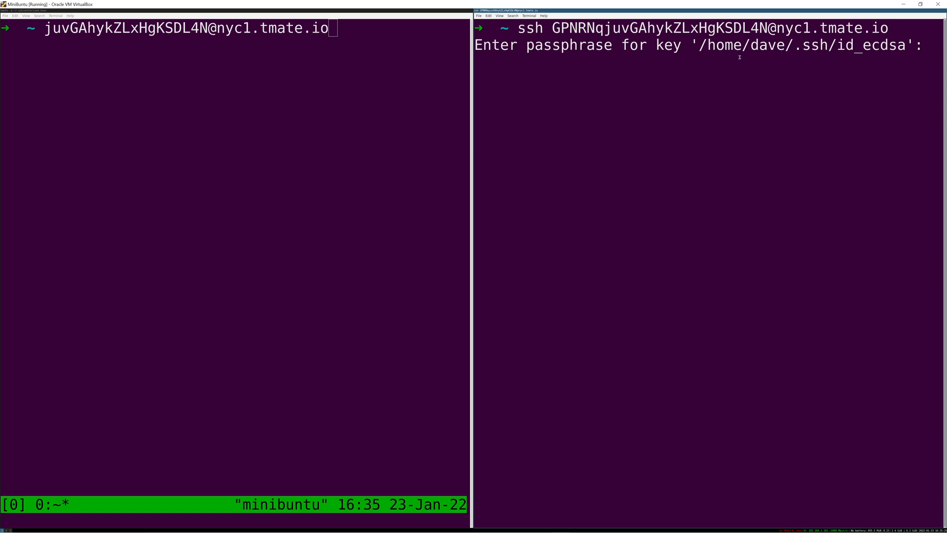
pyautogui.press('Return')
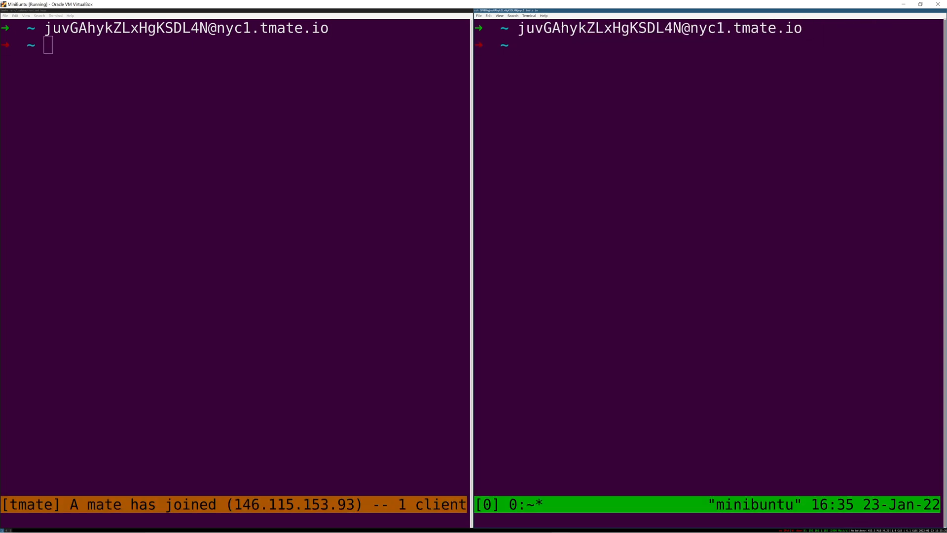